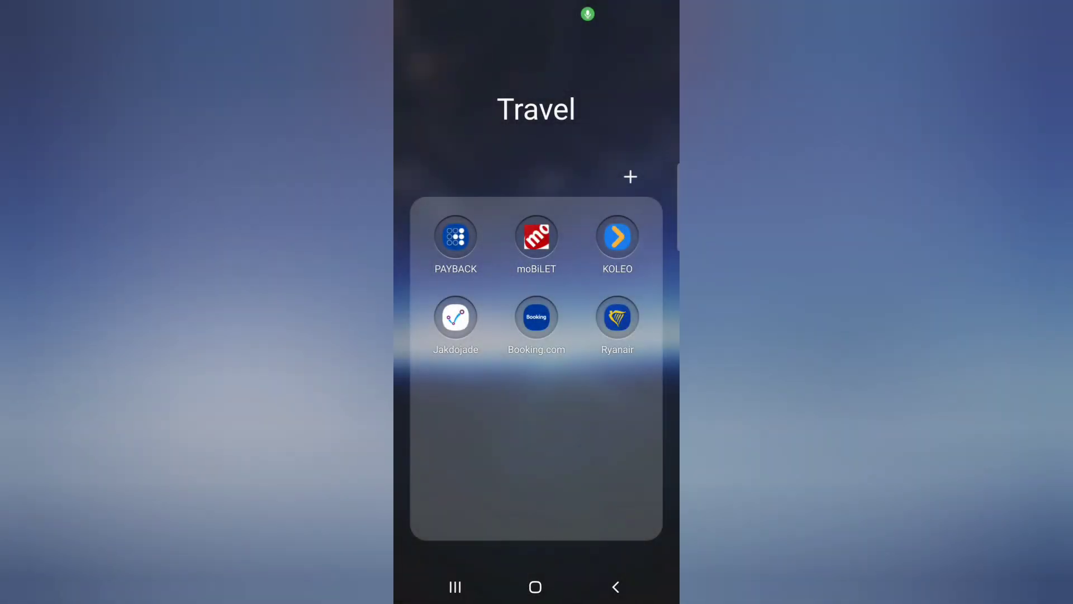
Launch moBiLET from the home screen's Travel folder.
{"action": "left_click", "coordinate": [536, 238]}
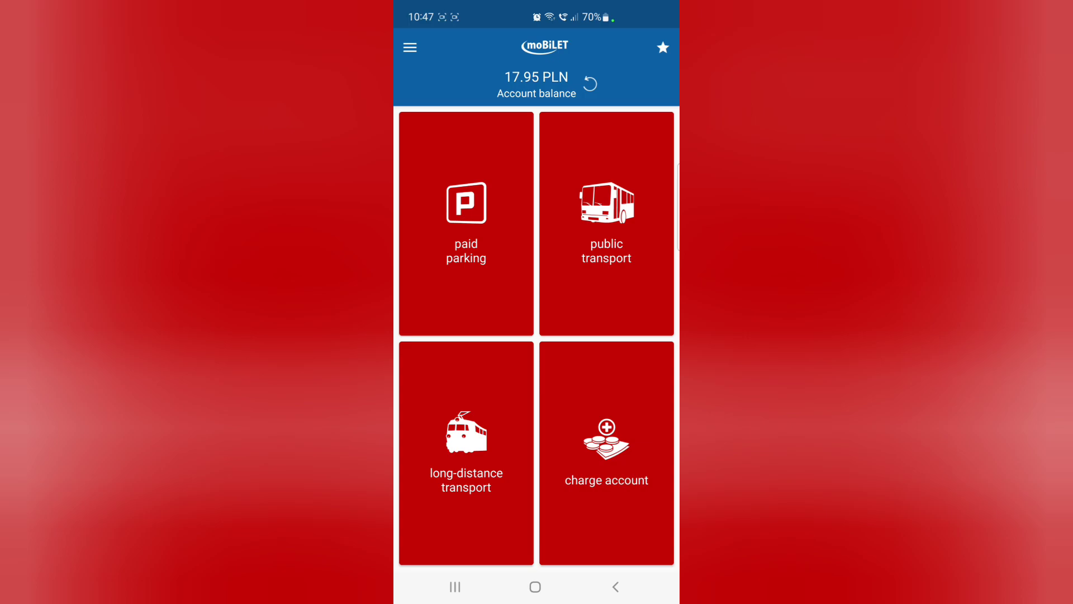
View Gniezno's paid parking tariffs, then return to the paid parking city list.
{"action": "left_click", "coordinate": [466, 224]}
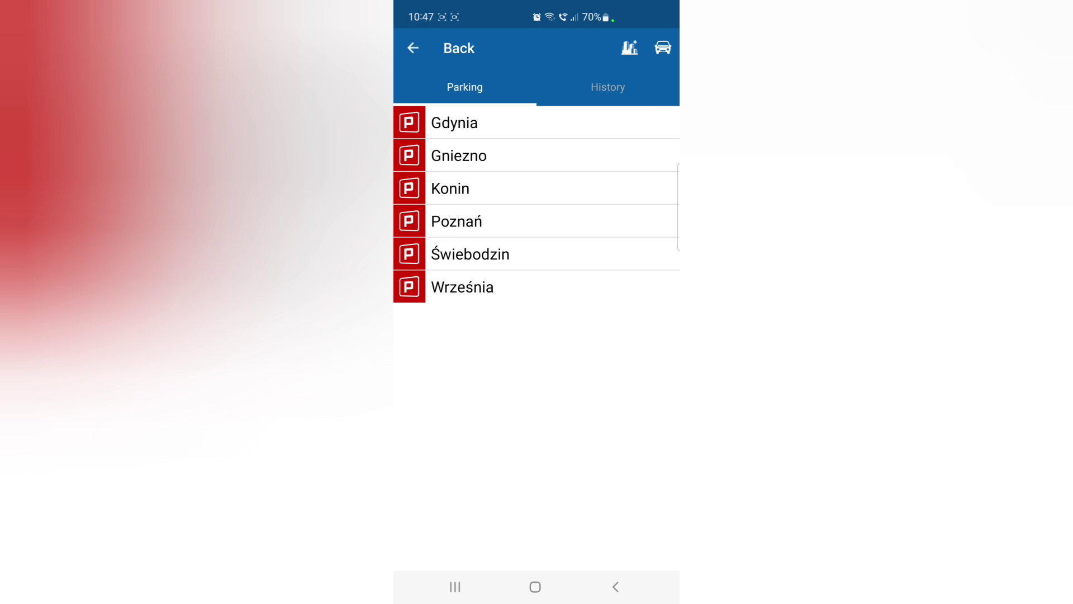
{"action": "left_click", "coordinate": [458, 155]}
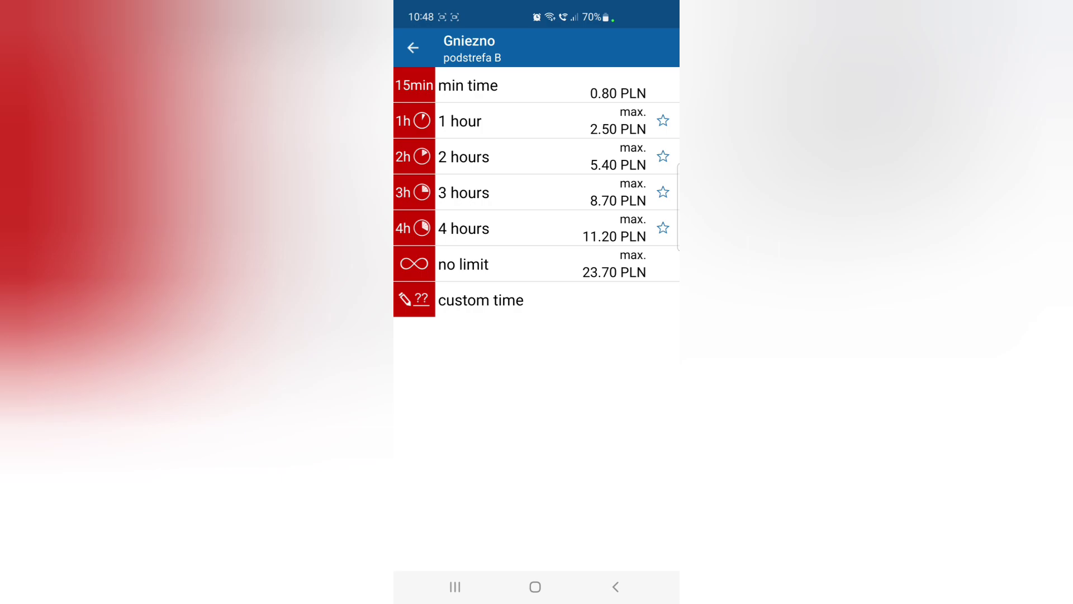
{"action": "left_click", "coordinate": [413, 45]}
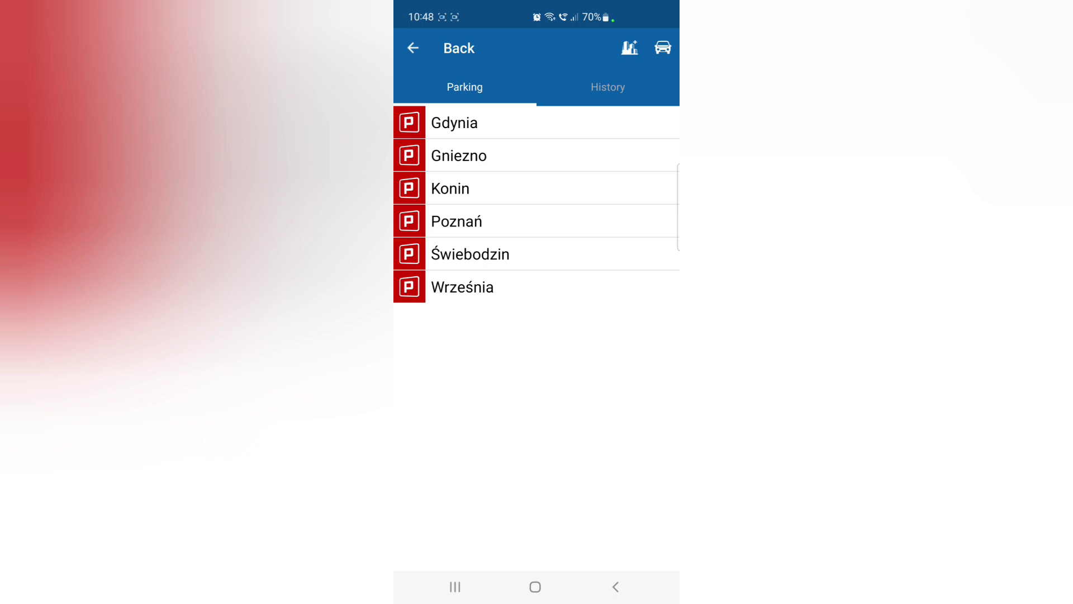
Browse the public transport operator list, then exit and dismiss the provider warning.
{"action": "left_click", "coordinate": [413, 48]}
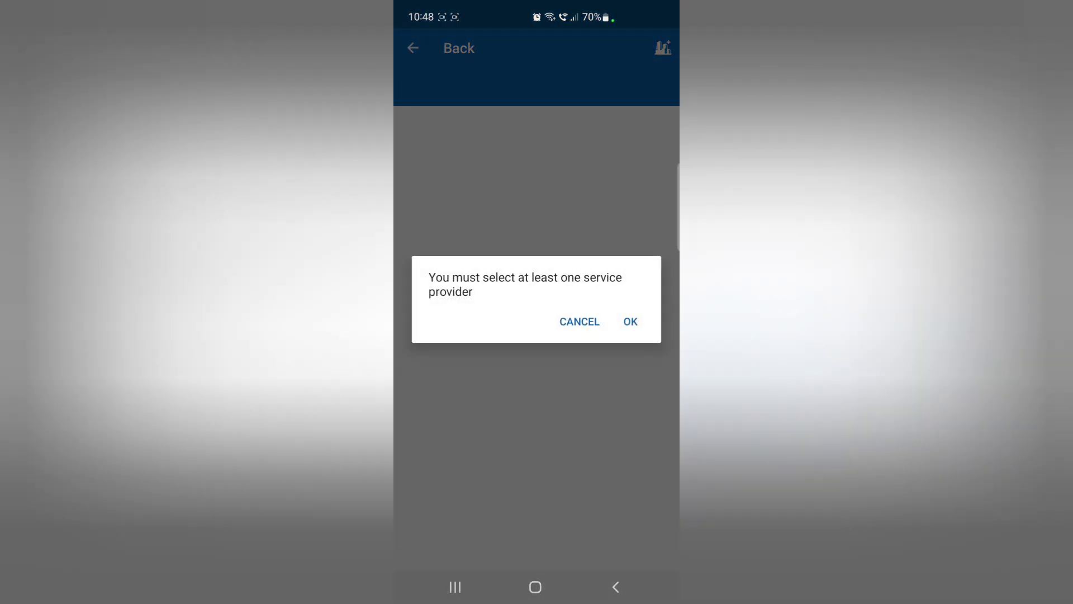
{"action": "left_click", "coordinate": [630, 321]}
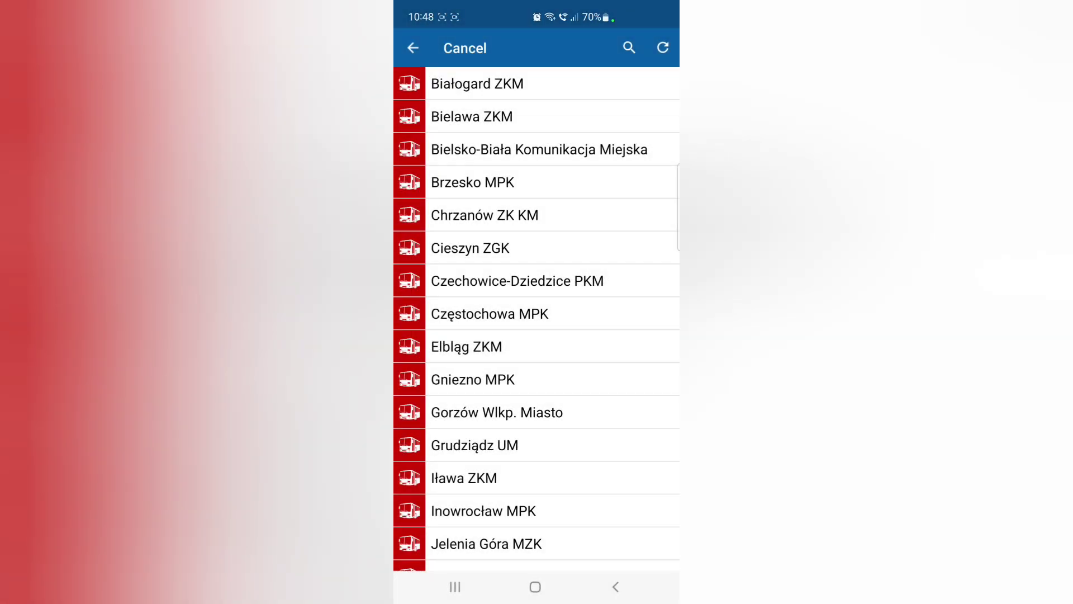
{"action": "scroll", "scroll_direction": "down", "scroll_amount": 3}
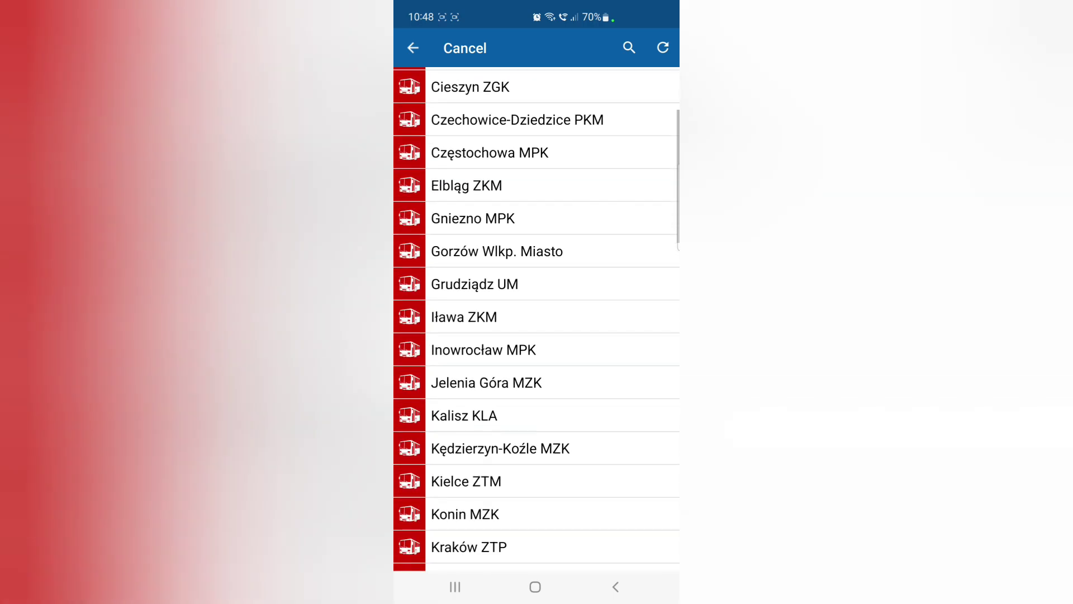
{"action": "scroll", "scroll_direction": "down", "scroll_amount": 3}
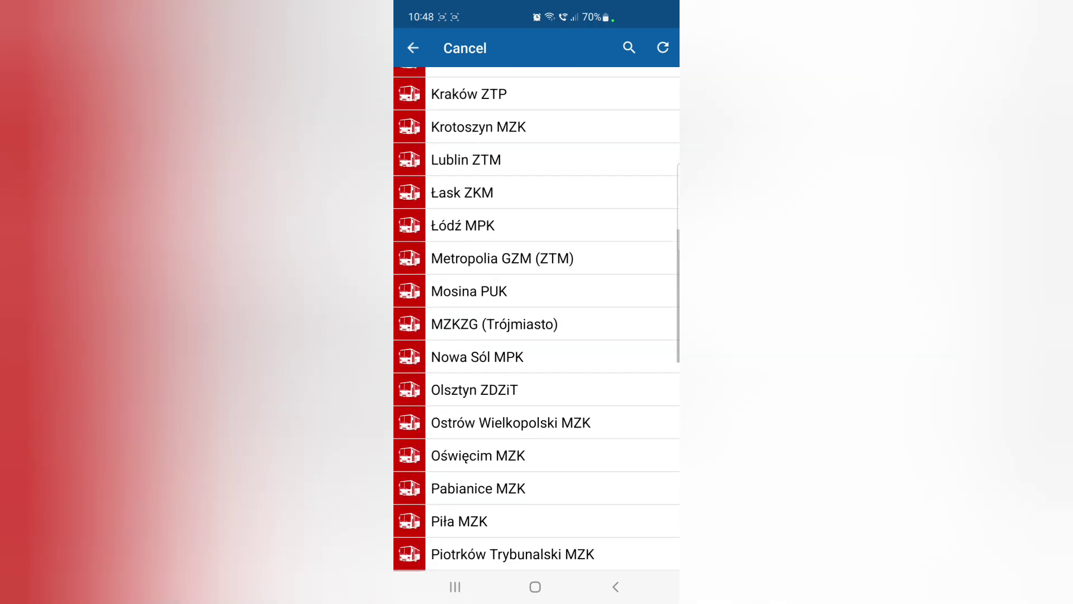
{"action": "scroll", "scroll_direction": "down", "scroll_amount": 3}
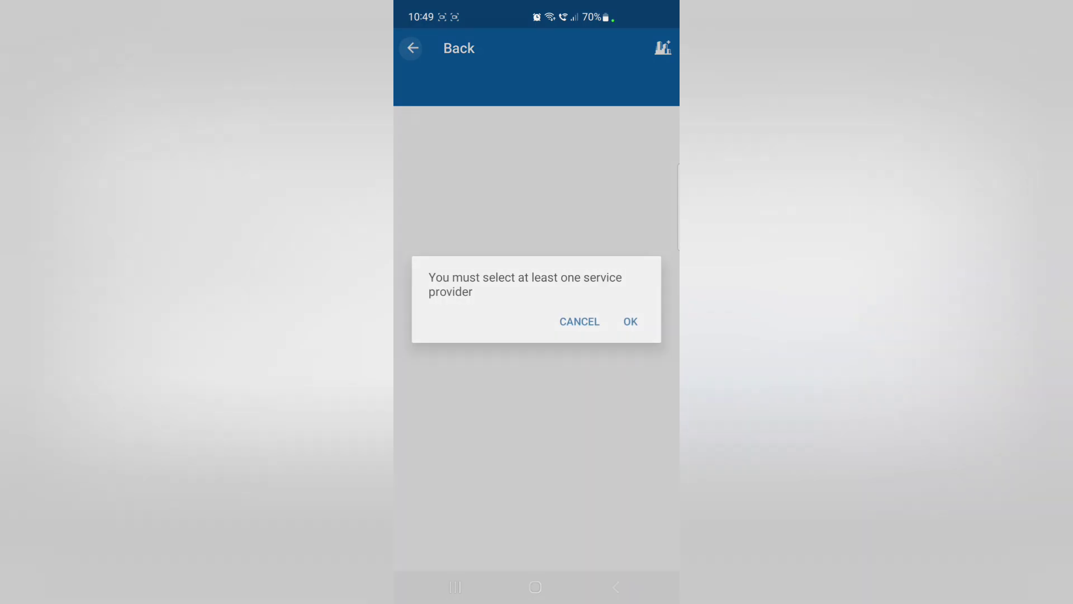
{"action": "left_click", "coordinate": [631, 322]}
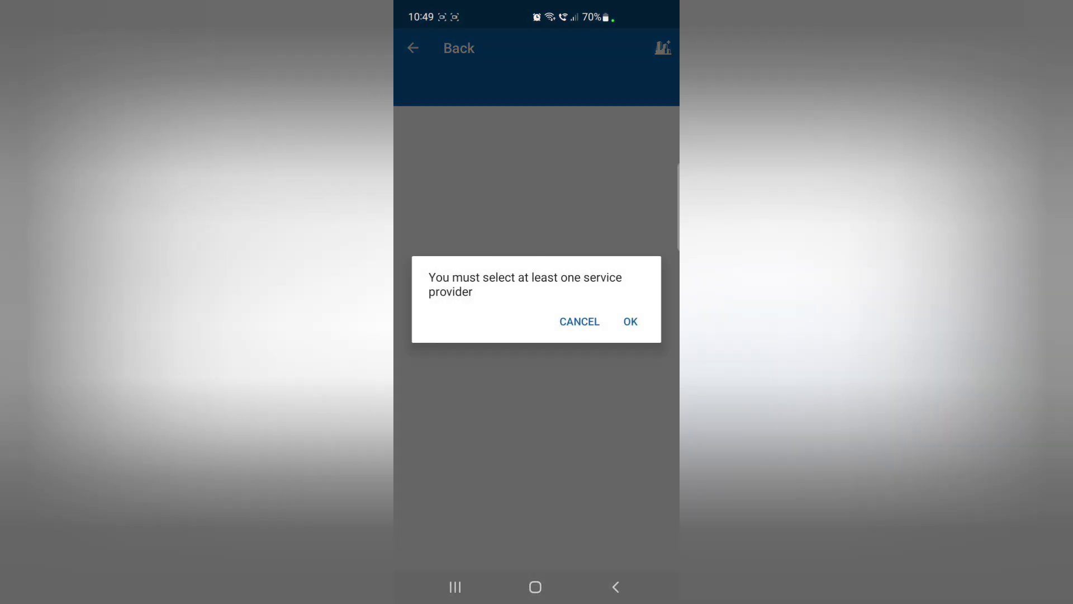
{"action": "left_click", "coordinate": [630, 322]}
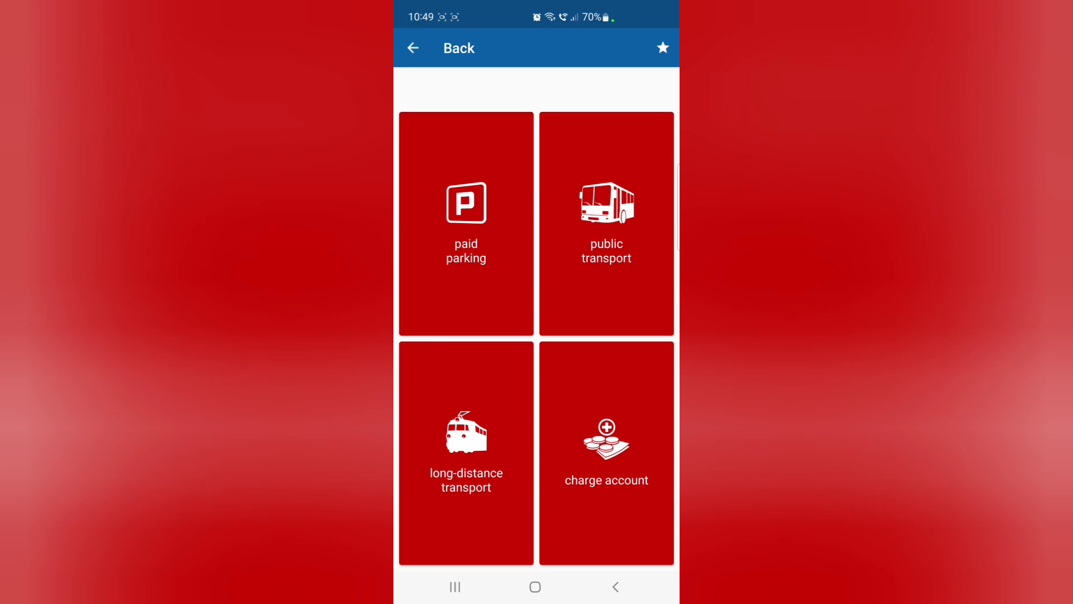
Leave the moBiLET service menu.
{"action": "left_click", "coordinate": [465, 452]}
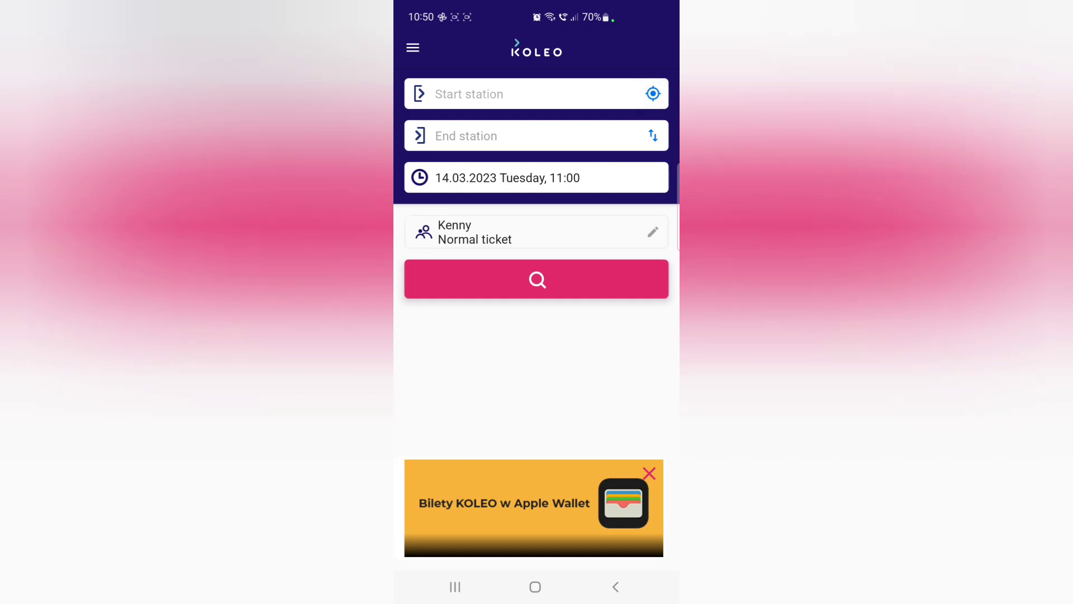
Set Gułtowy as start station, keep 14 March 11:00, and open the carrier list.
{"action": "type", "text": "Gułtowy"}
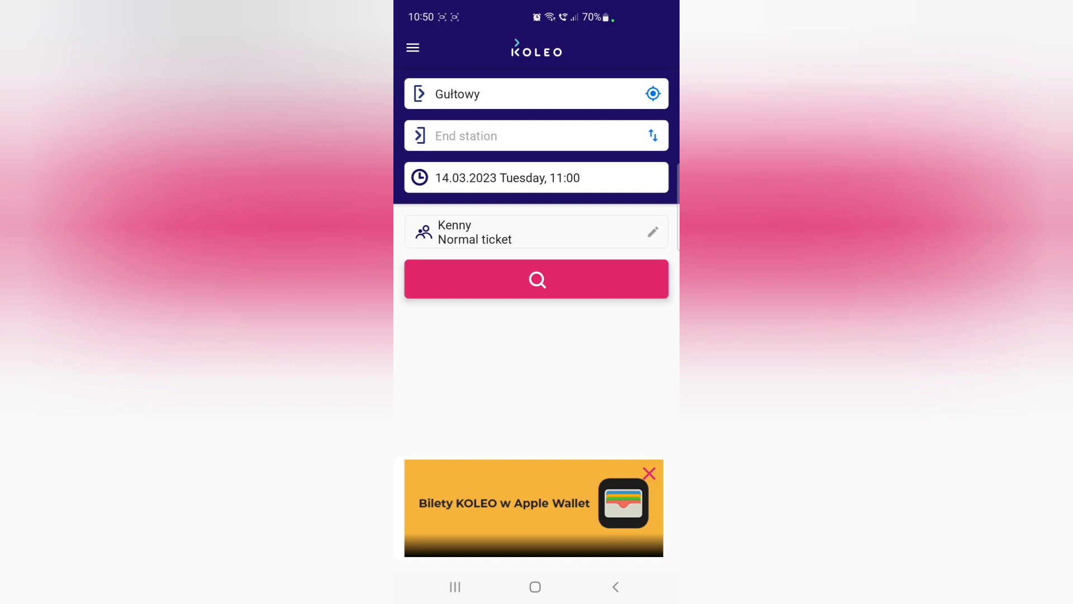
{"action": "left_click", "coordinate": [536, 178]}
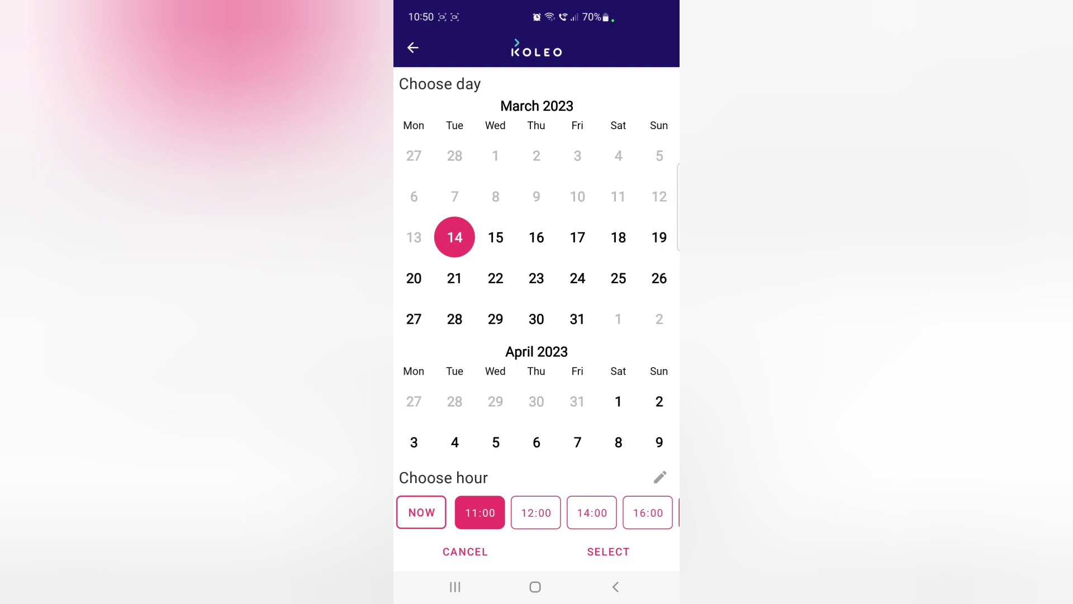
{"action": "left_click", "coordinate": [608, 551]}
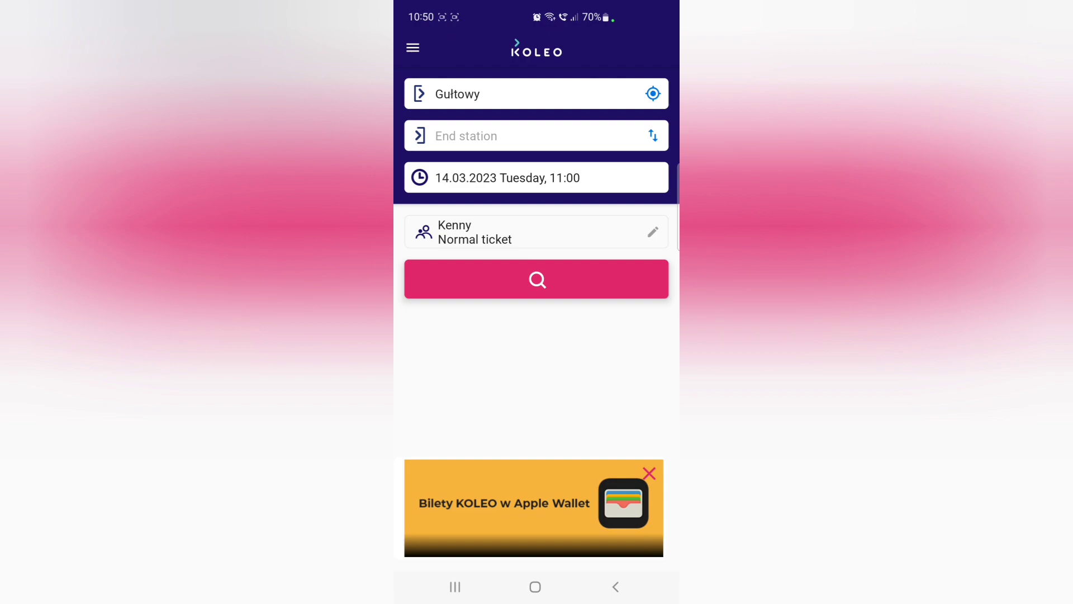
{"action": "left_click", "coordinate": [413, 47]}
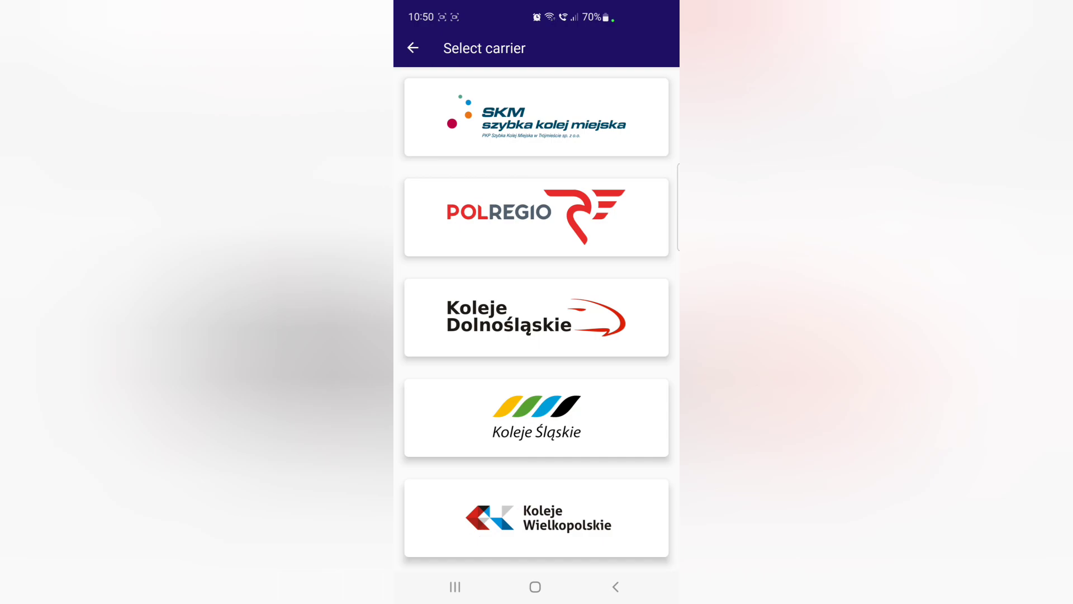
Close the KOLEO rail carrier list.
{"action": "left_click", "coordinate": [535, 517]}
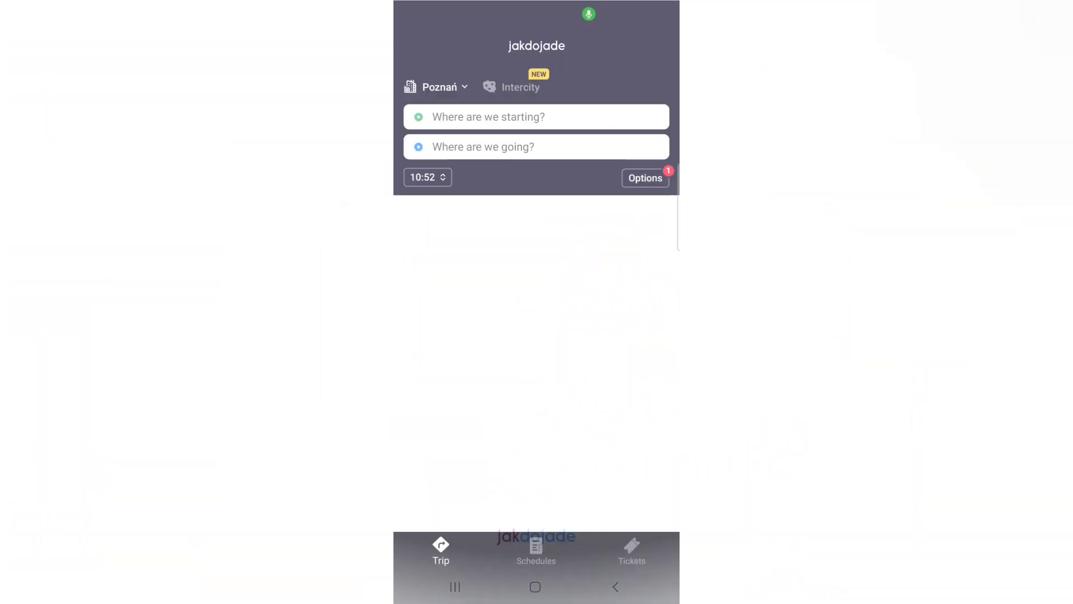
Enter 'Wagowo 31' as start, switch to Intercity mode, and dismiss its introduction.
{"action": "type", "text": "Wagowo 31"}
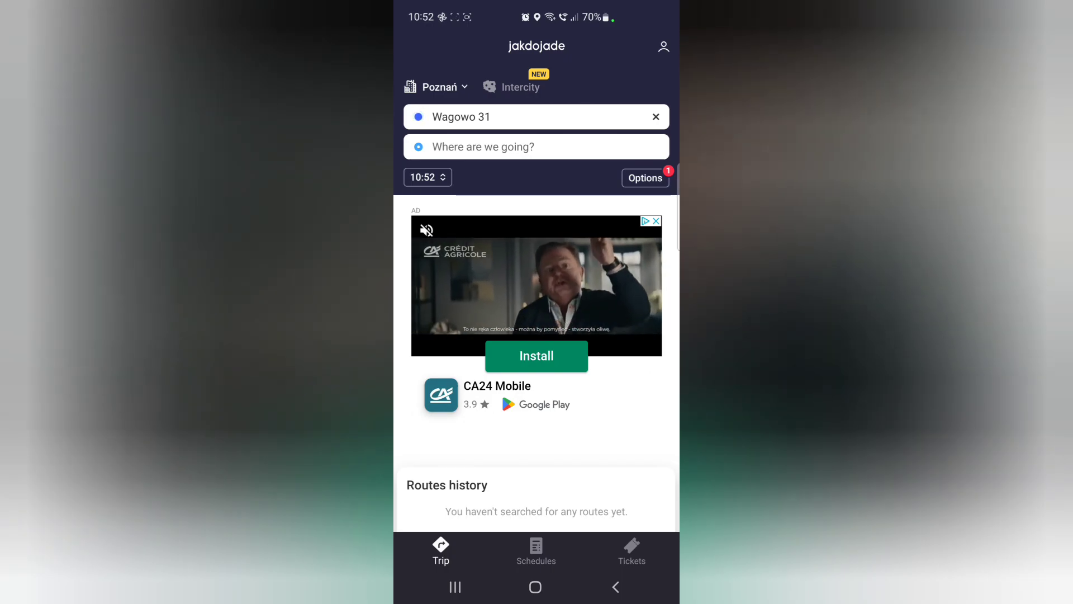
{"action": "left_click", "coordinate": [511, 87]}
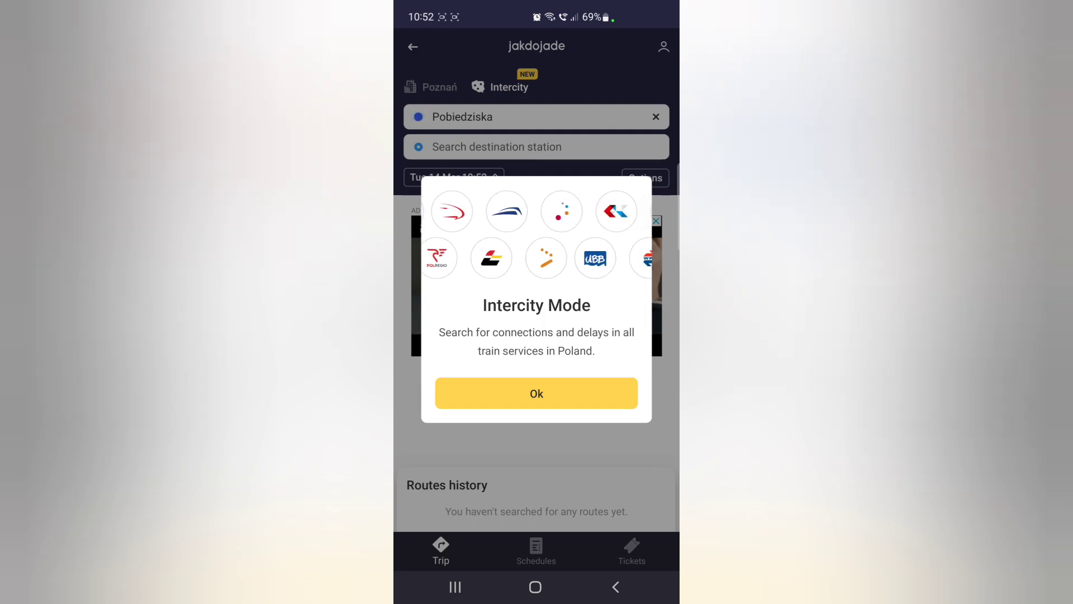
{"action": "left_click", "coordinate": [536, 393]}
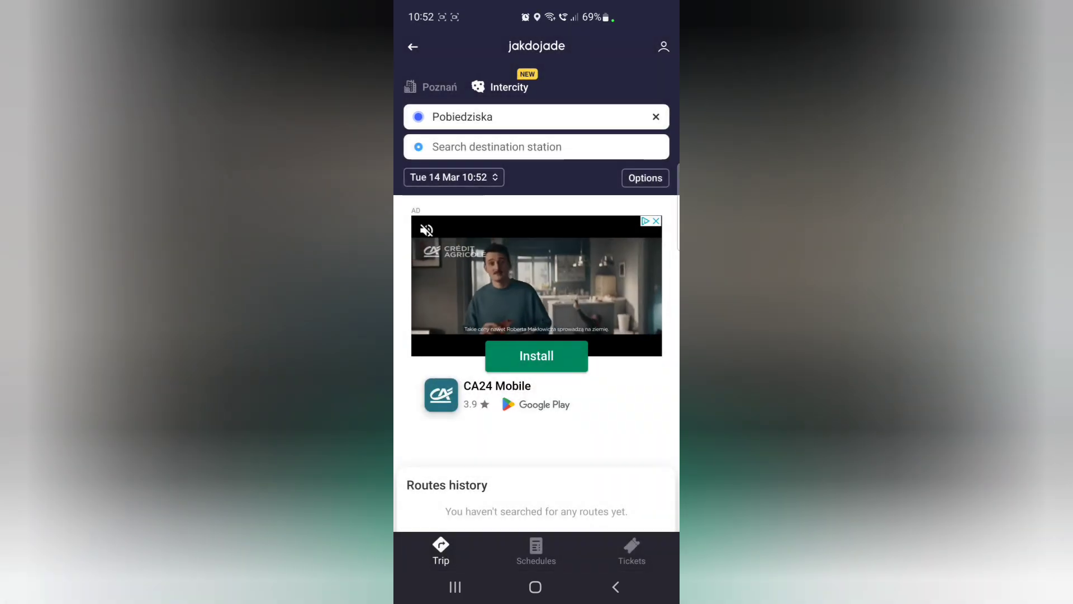